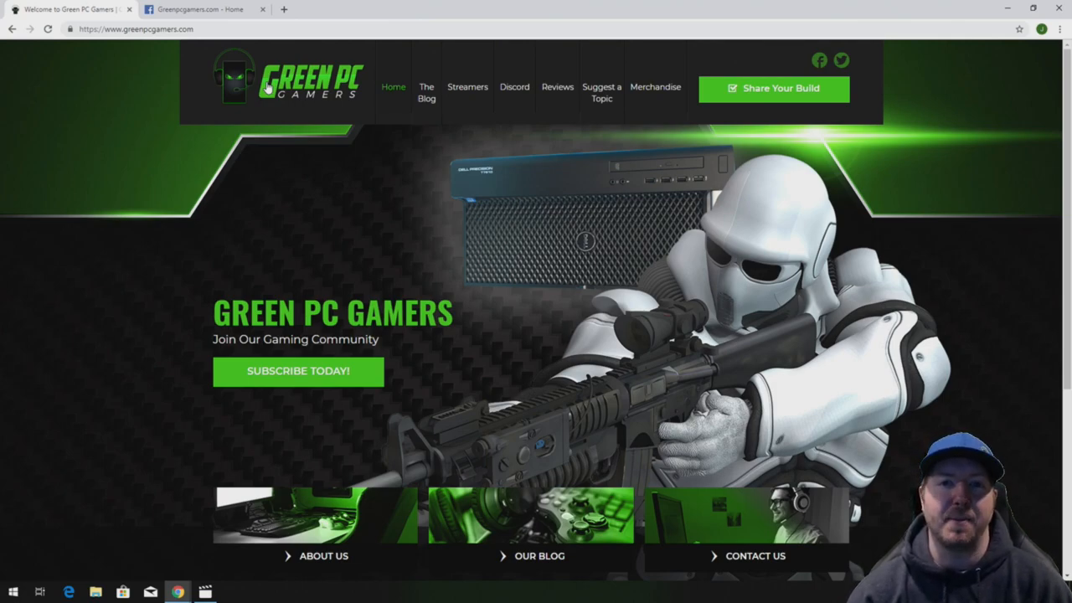
mouse_move(426, 92)
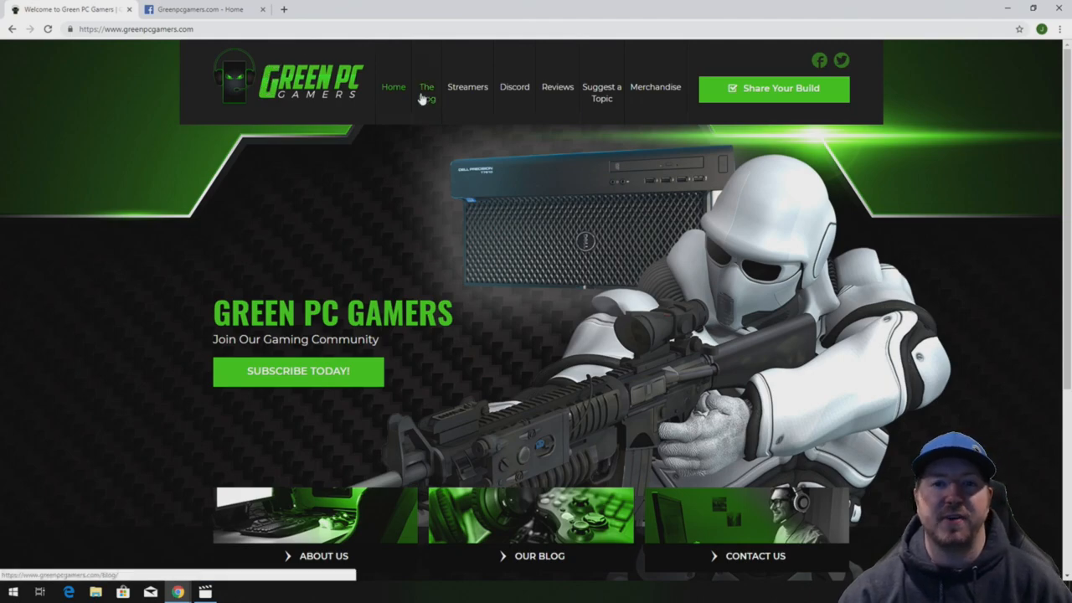
- Search the Green PC Gamers blog for 'z440'
left_click(426, 92)
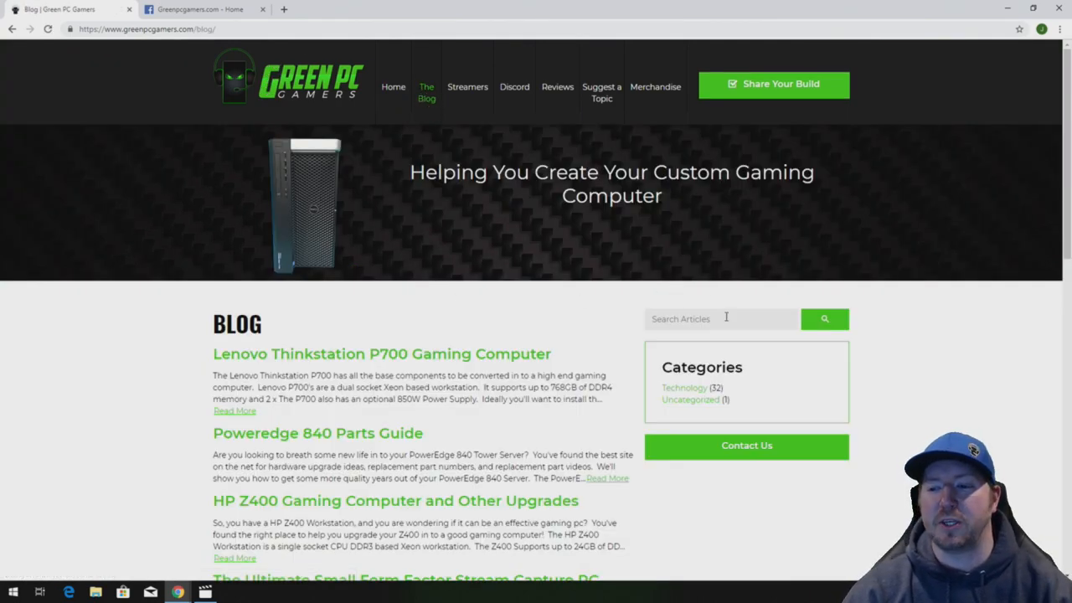
type("z440")
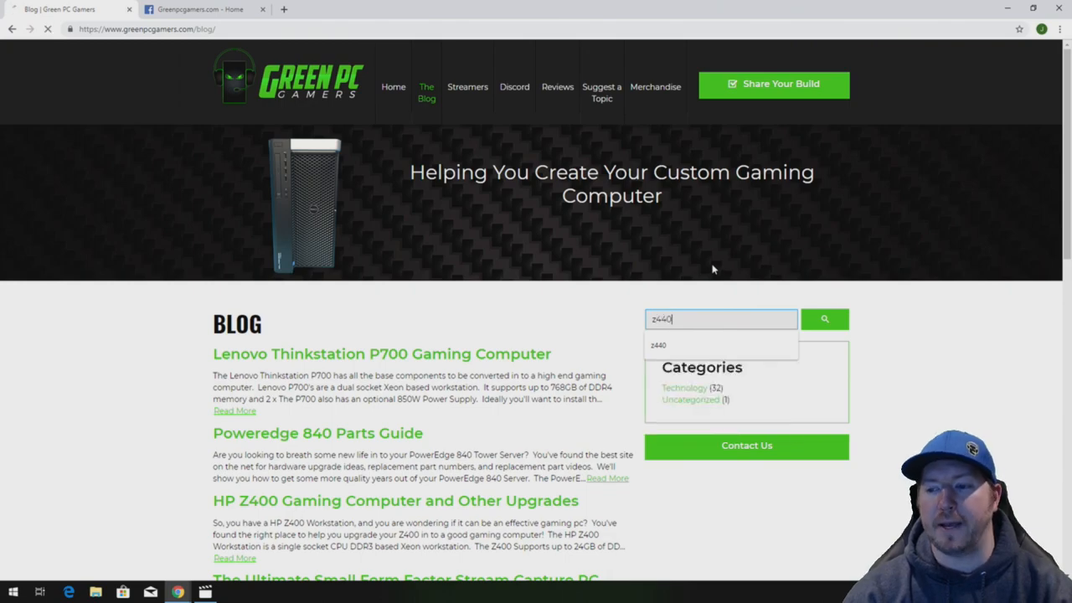
left_click(824, 319)
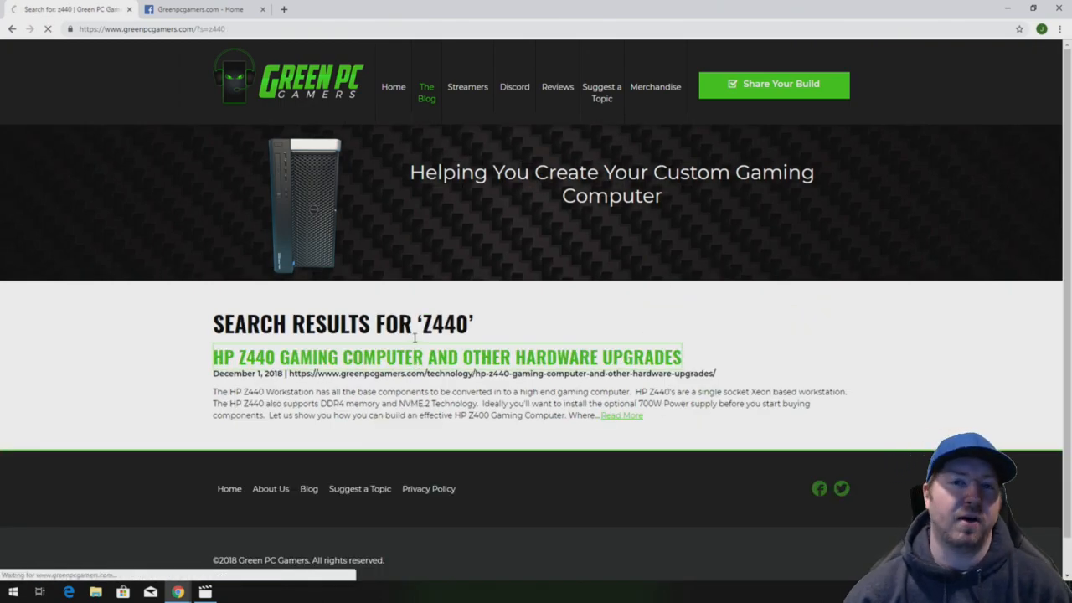
- Open the 'HP Z440 Gaming Computer and Other Hardware Upgrades' article and scroll through it
left_click(446, 356)
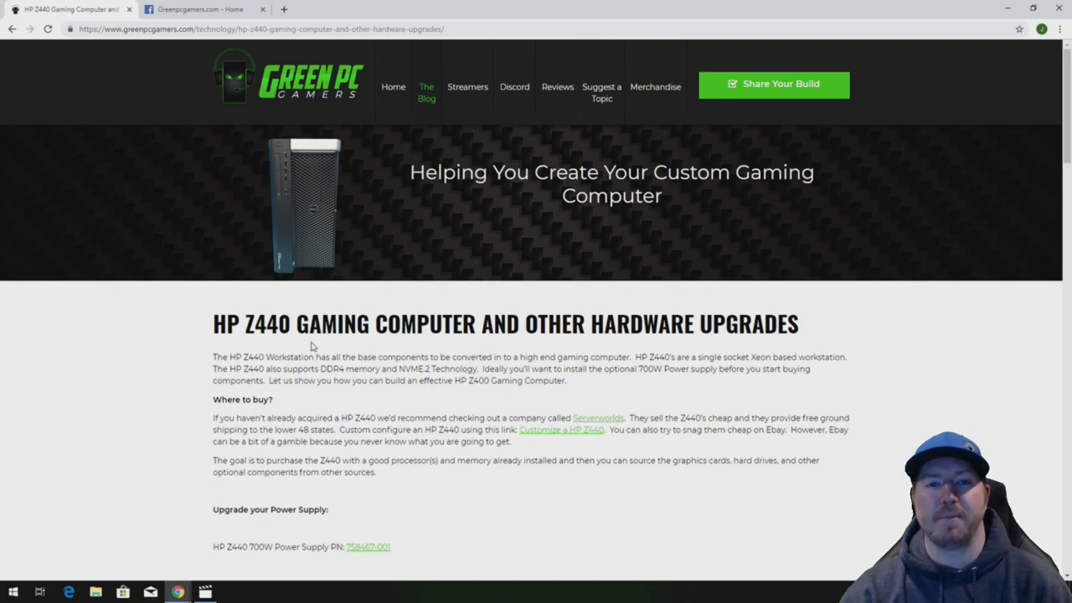
mouse_move(331, 369)
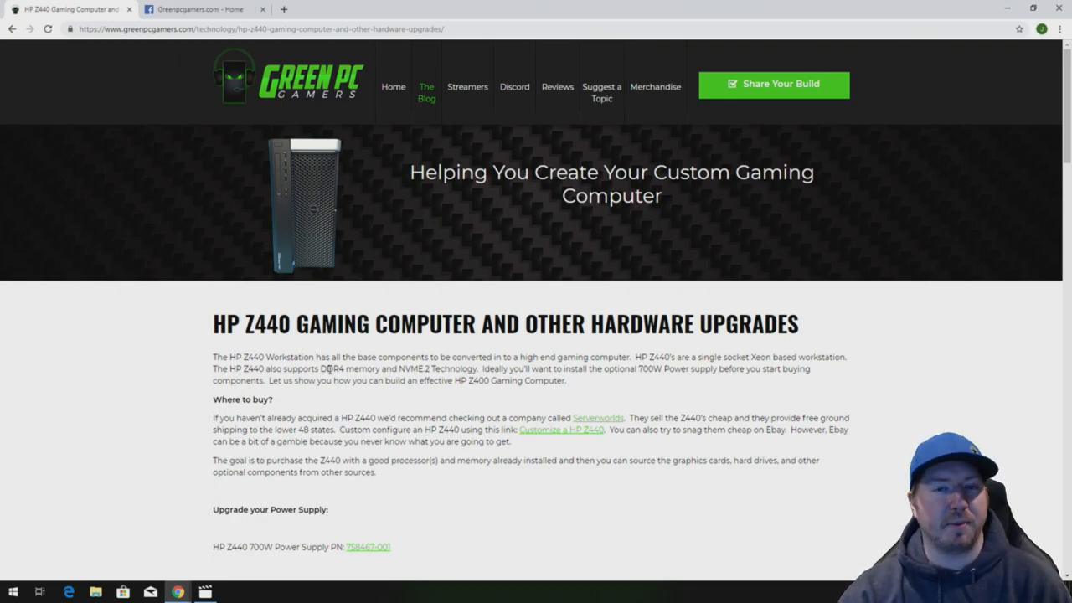
scroll("down", 3)
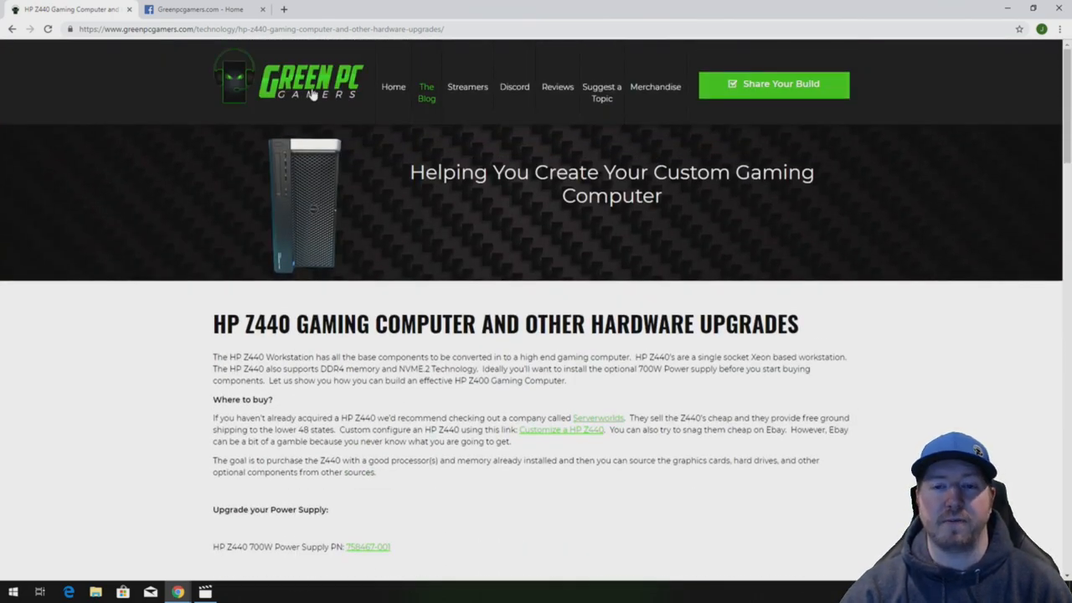
- Go back to the Green PC Gamers home page from the Z440 article
left_click(393, 86)
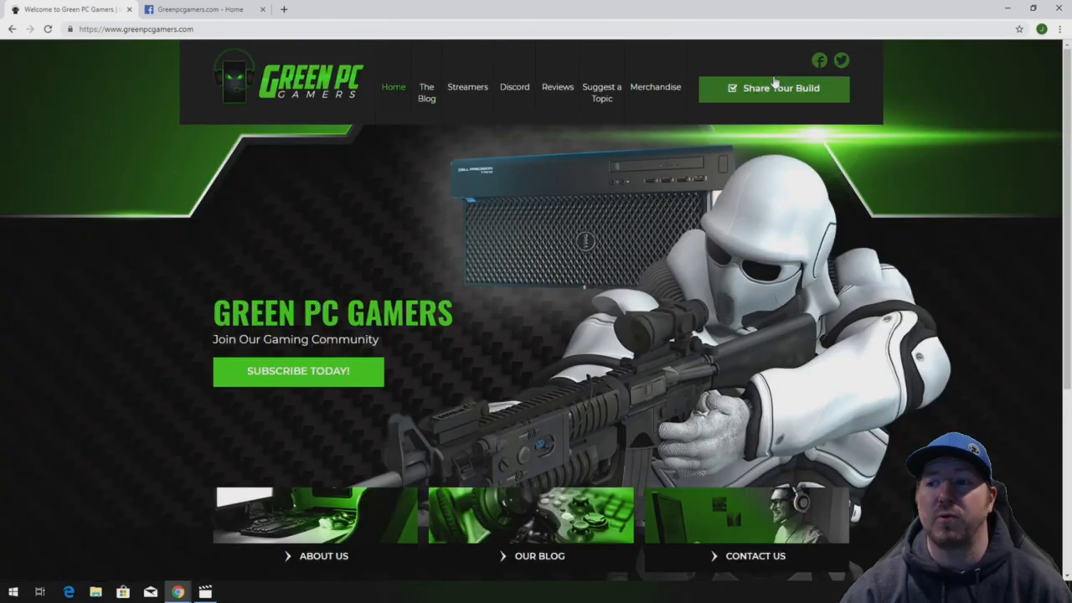
mouse_move(818, 60)
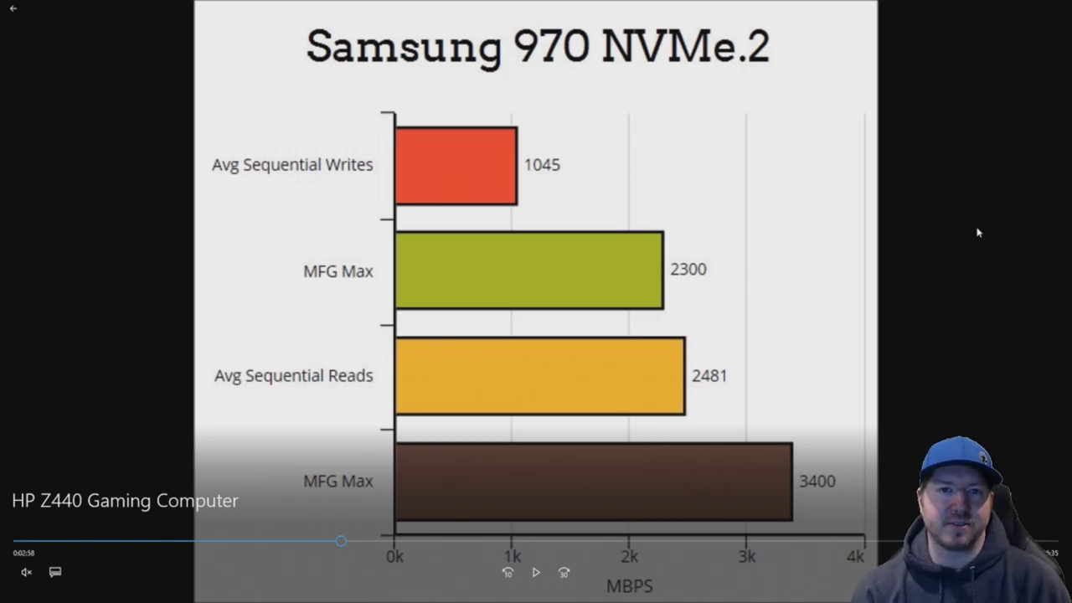
mouse_move(538, 321)
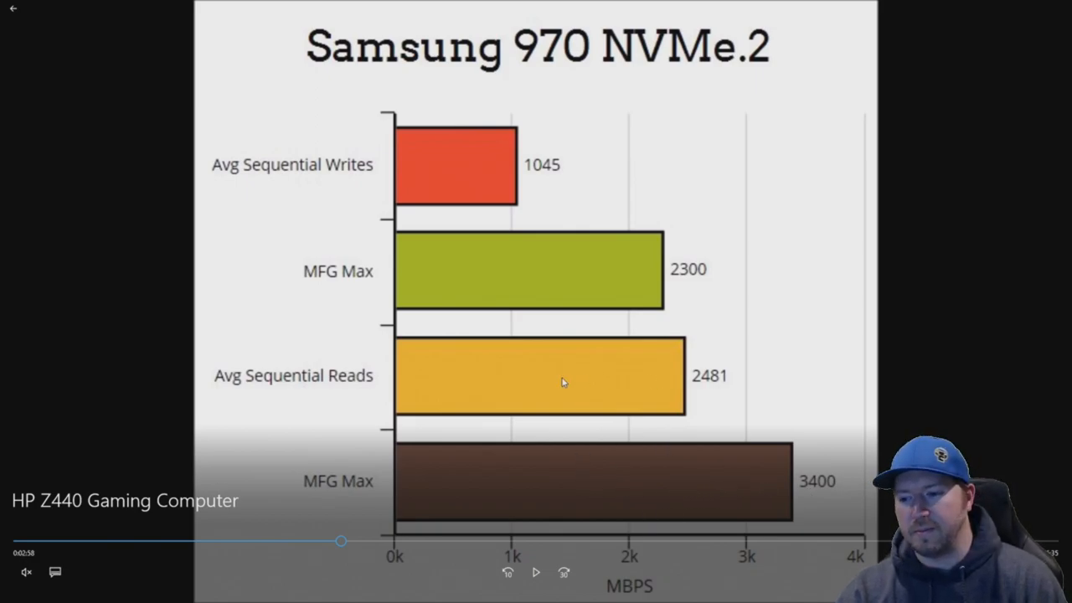
mouse_move(591, 379)
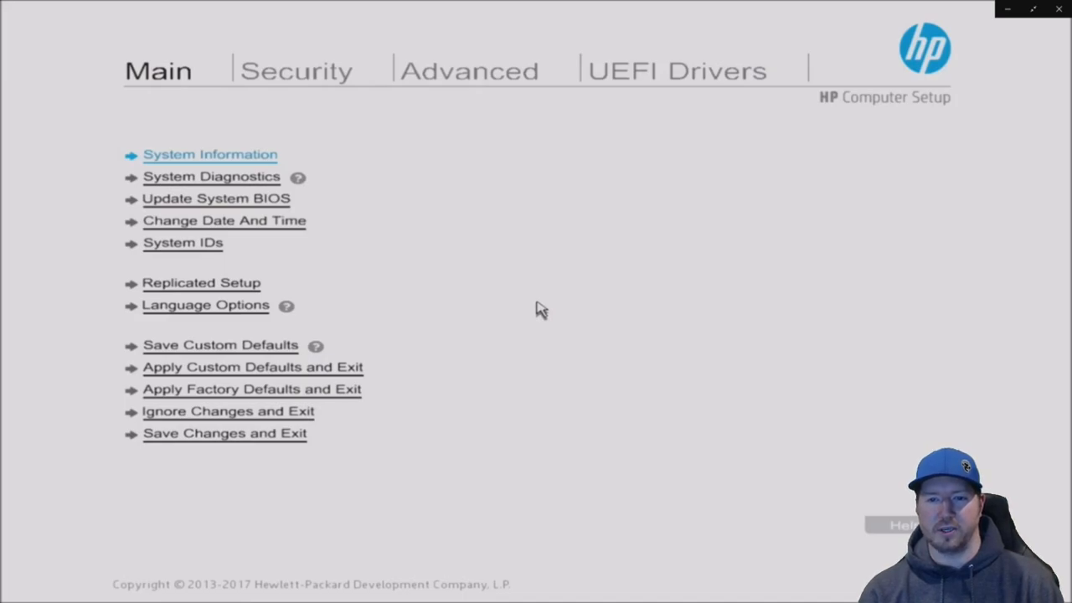
mouse_move(215, 199)
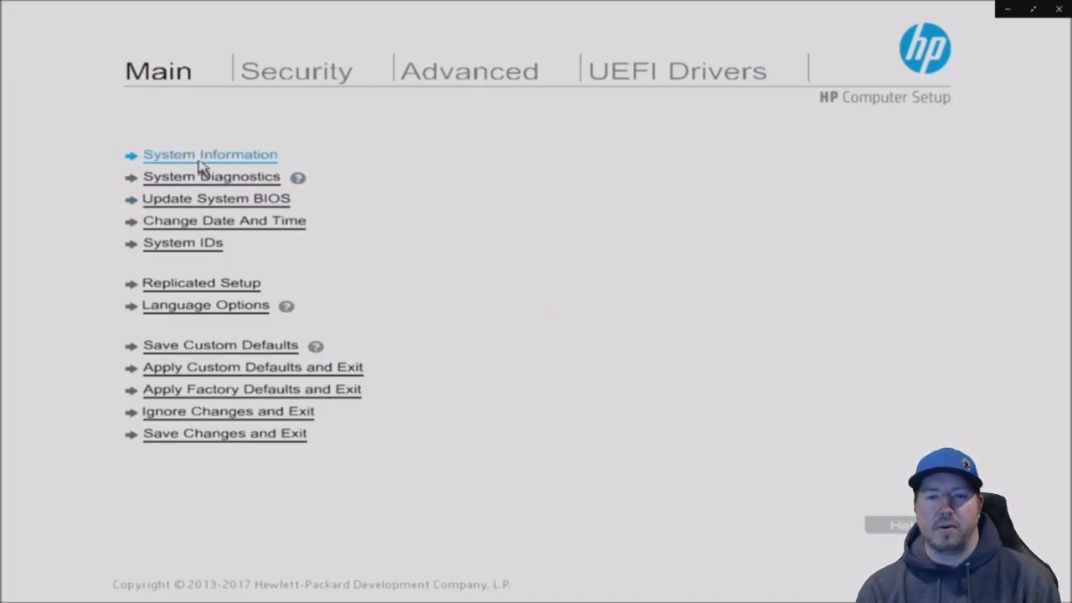
- View the HP Computer Setup basic and advanced system information screens, scrolling through the details
left_click(210, 155)
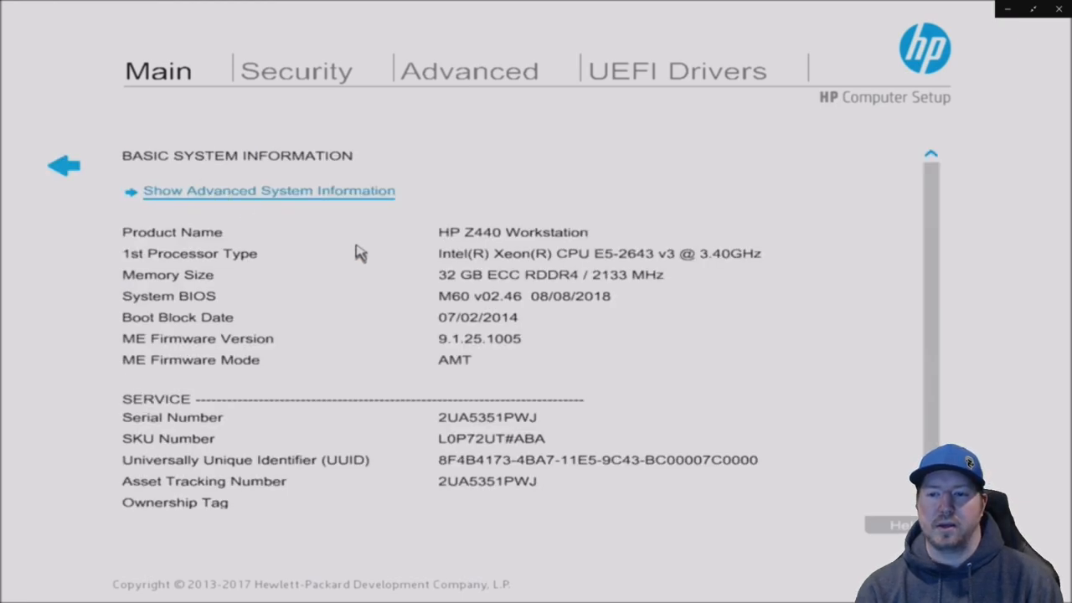
mouse_move(611, 350)
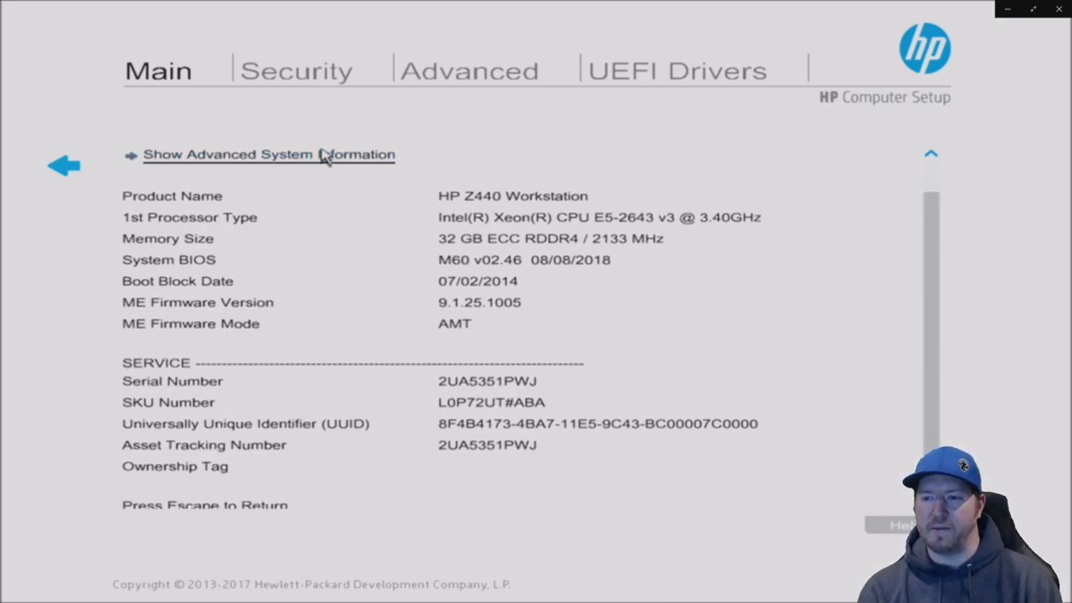
left_click(255, 154)
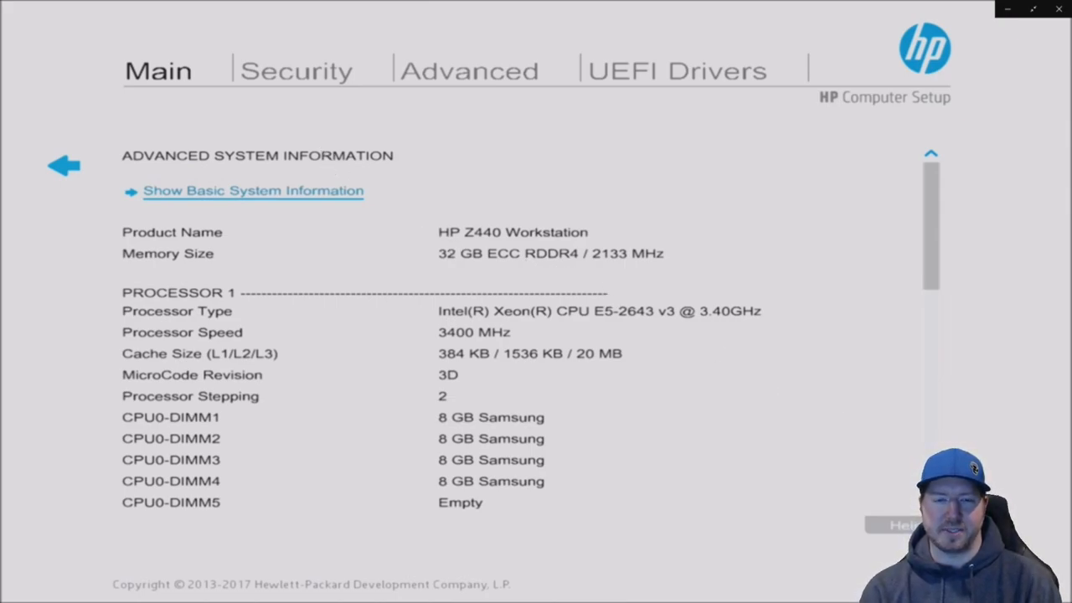
scroll("down", 3)
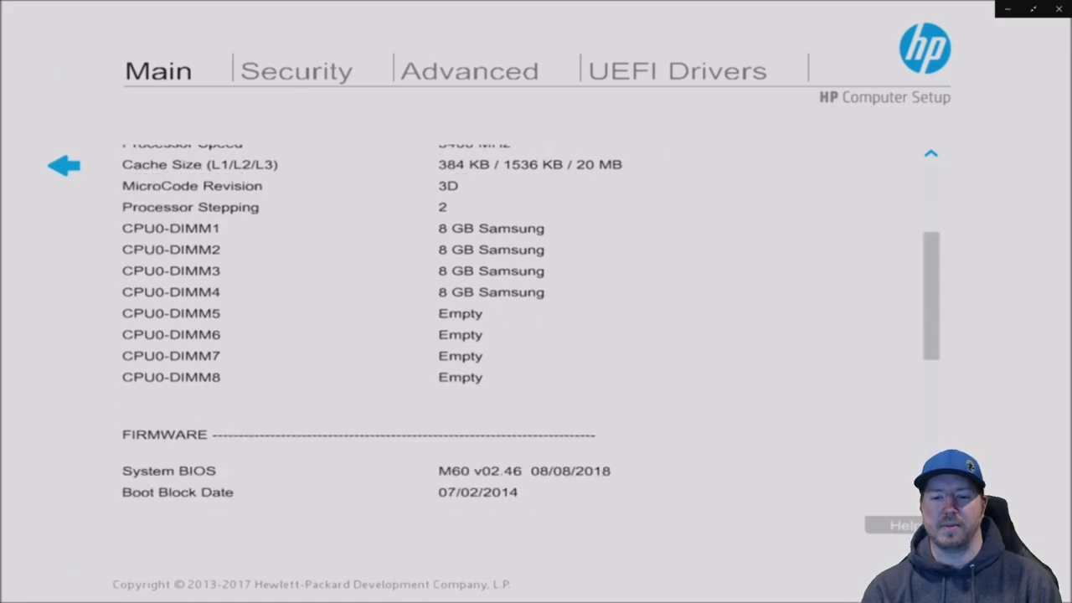
scroll("down", 3)
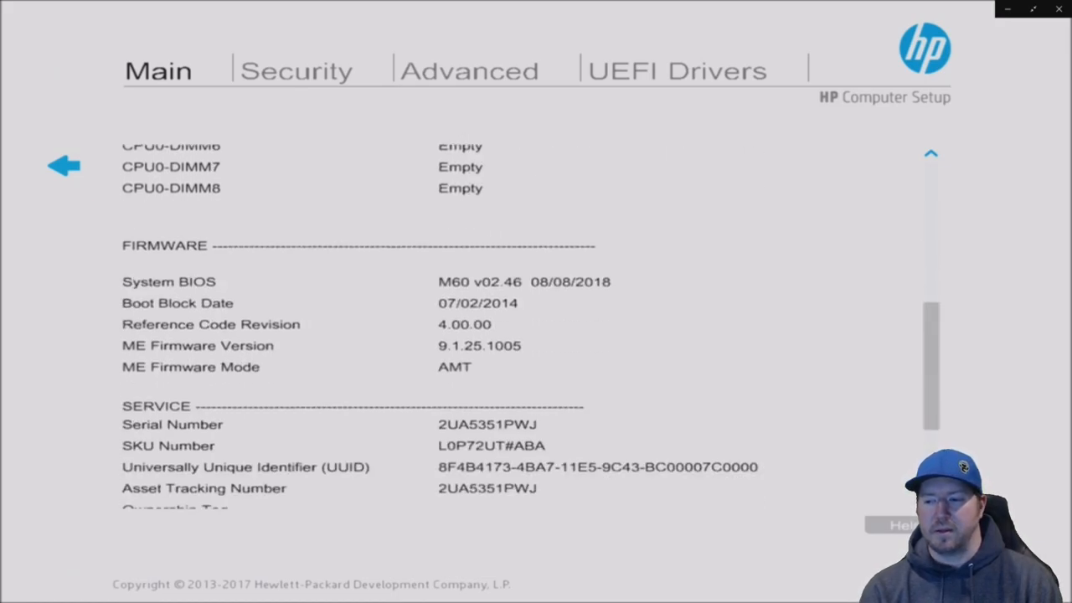
scroll("down", 3)
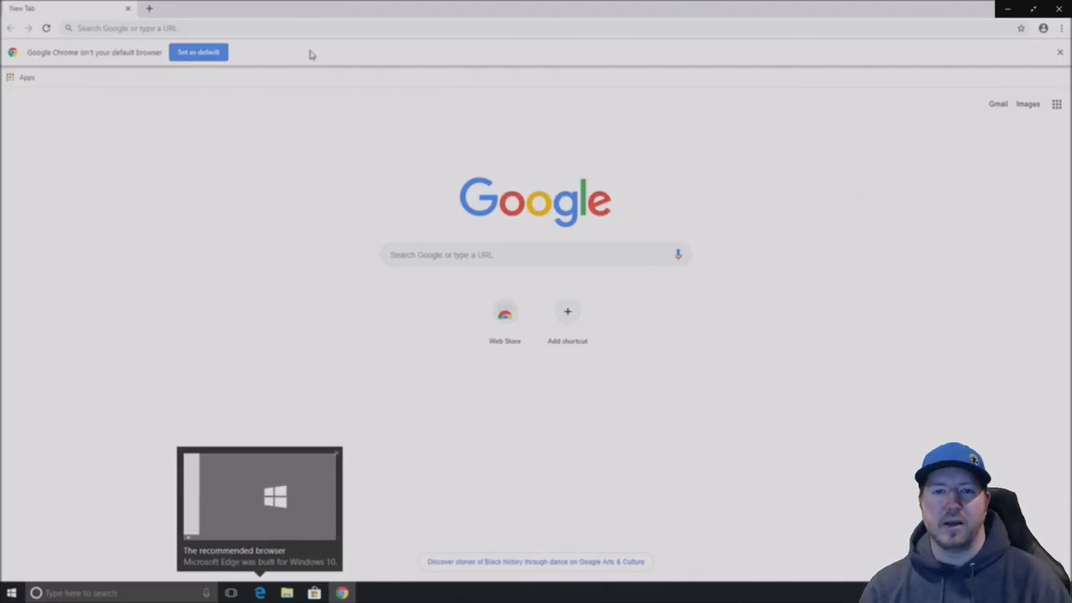
- Go to nvidia.com and open the Drivers > GeForce Drivers page
left_click(274, 28)
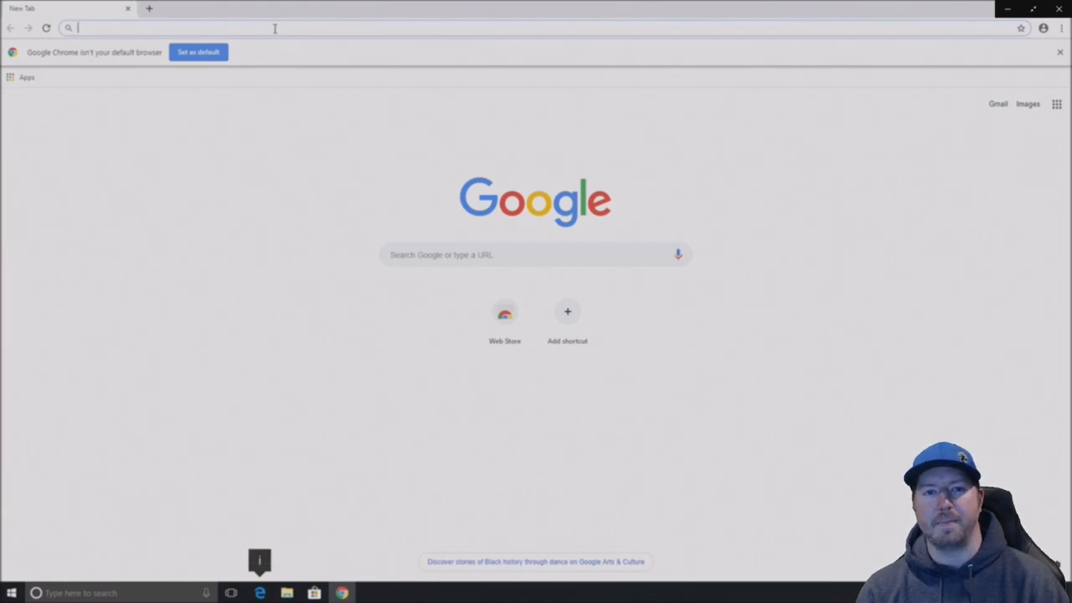
type("nvidia.com/en-us/")
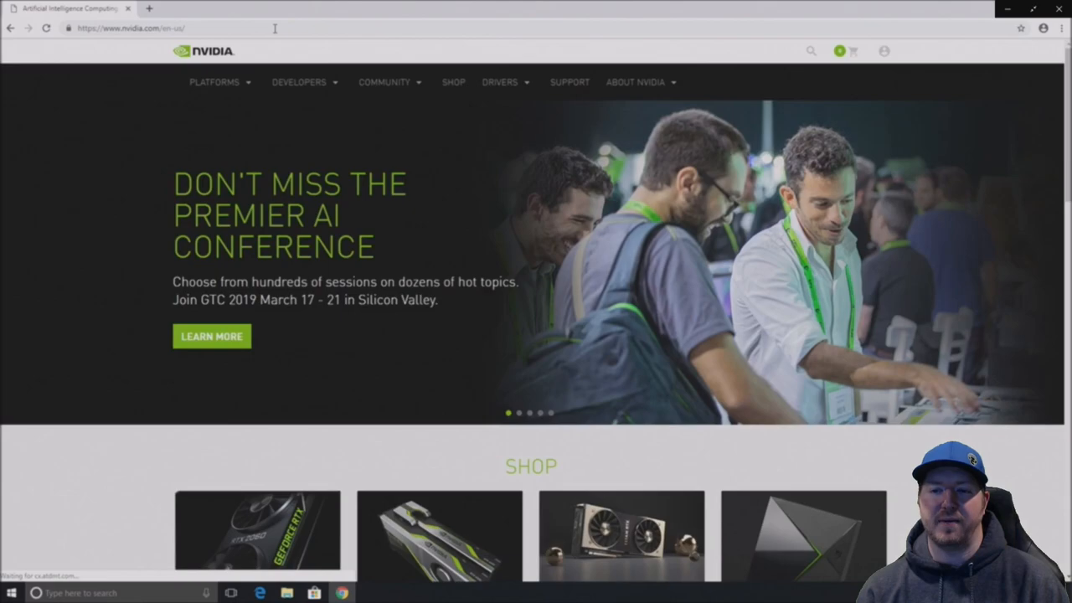
left_click(500, 83)
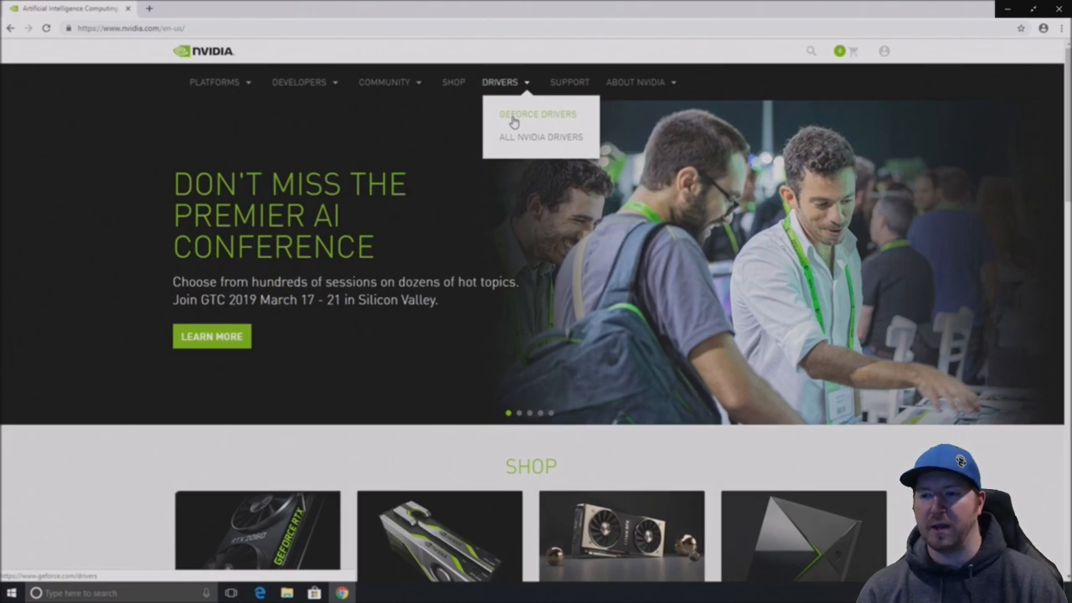
left_click(537, 113)
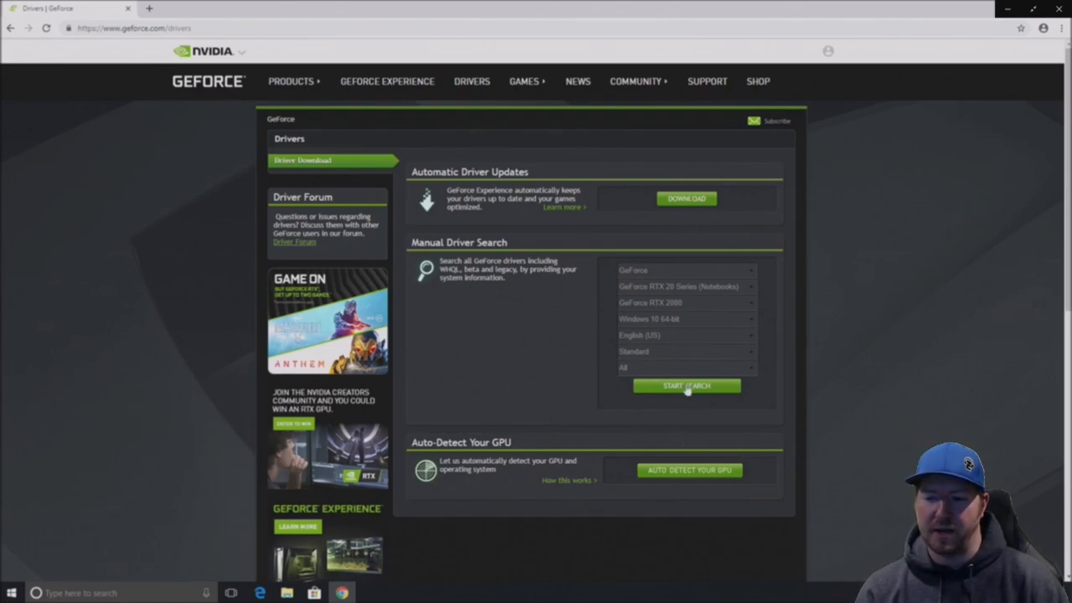
- Run a manual driver search for a GeForce 10 Series GTX 1080 Ti on Windows 10 64-bit
left_click(684, 302)
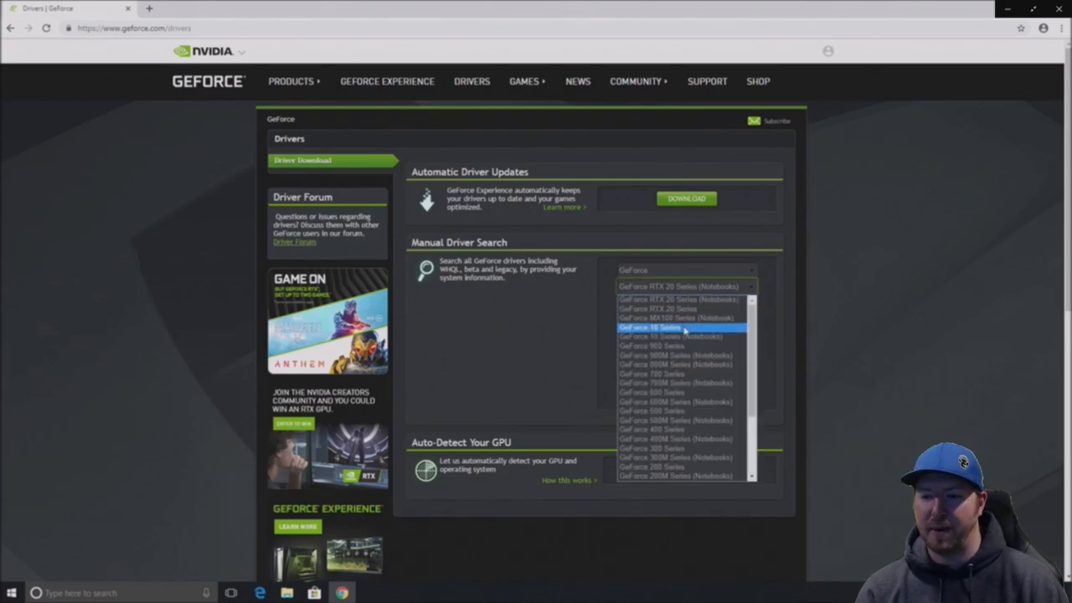
left_click(657, 328)
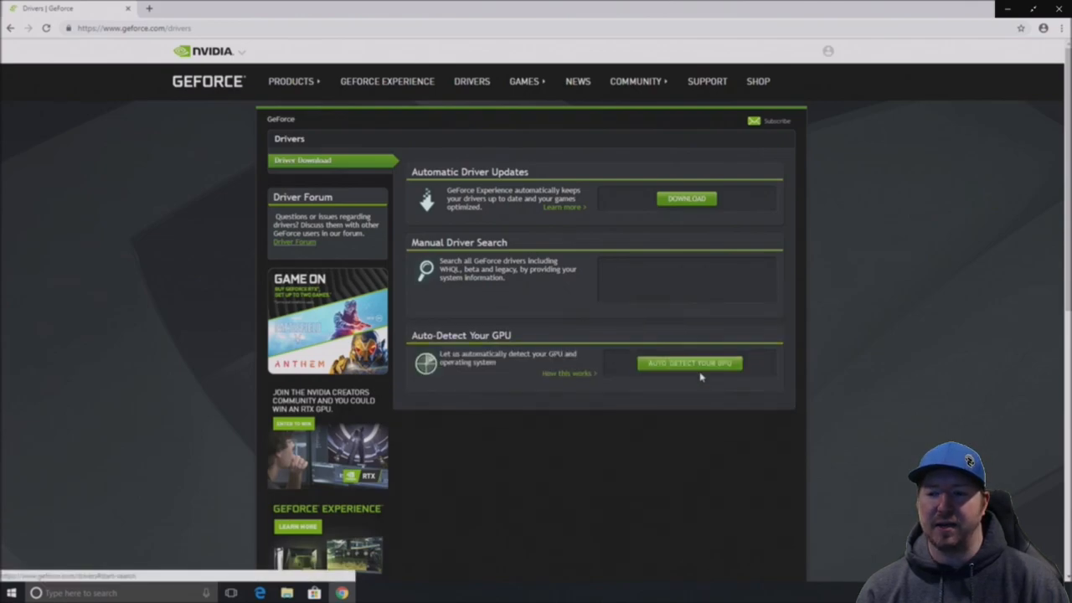
left_click(689, 363)
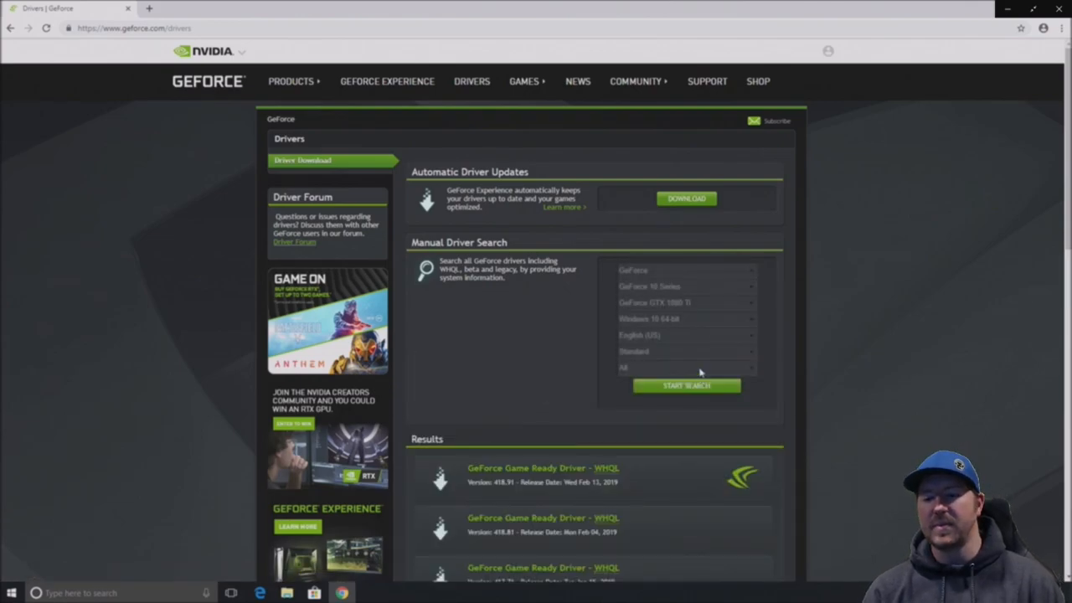
mouse_move(526, 490)
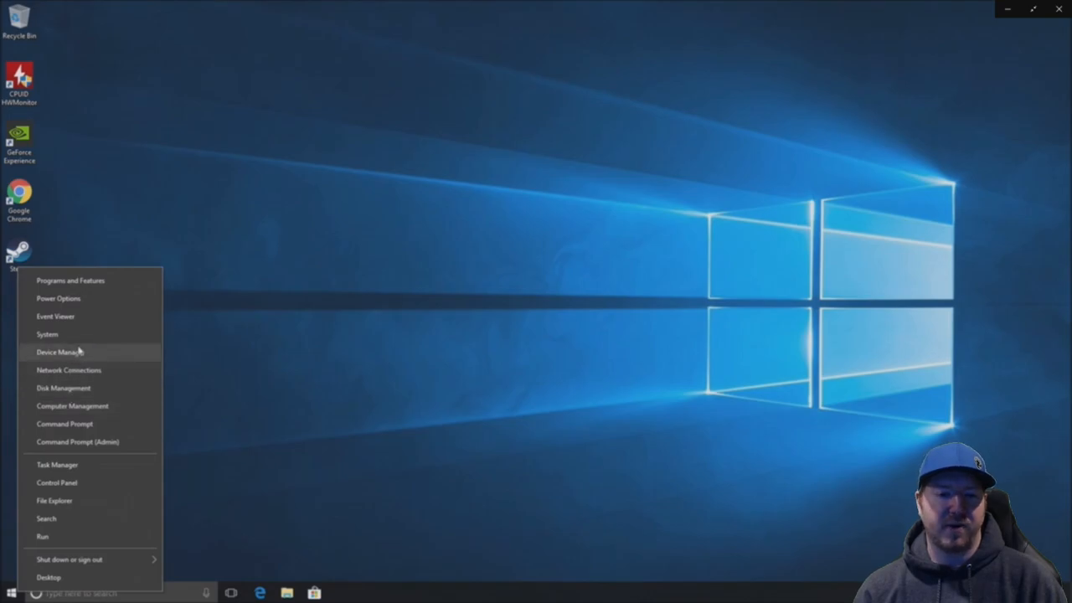
- Expand Disk drives, Display adapters and Processors in Device Manager, then show the System summary
left_click(58, 352)
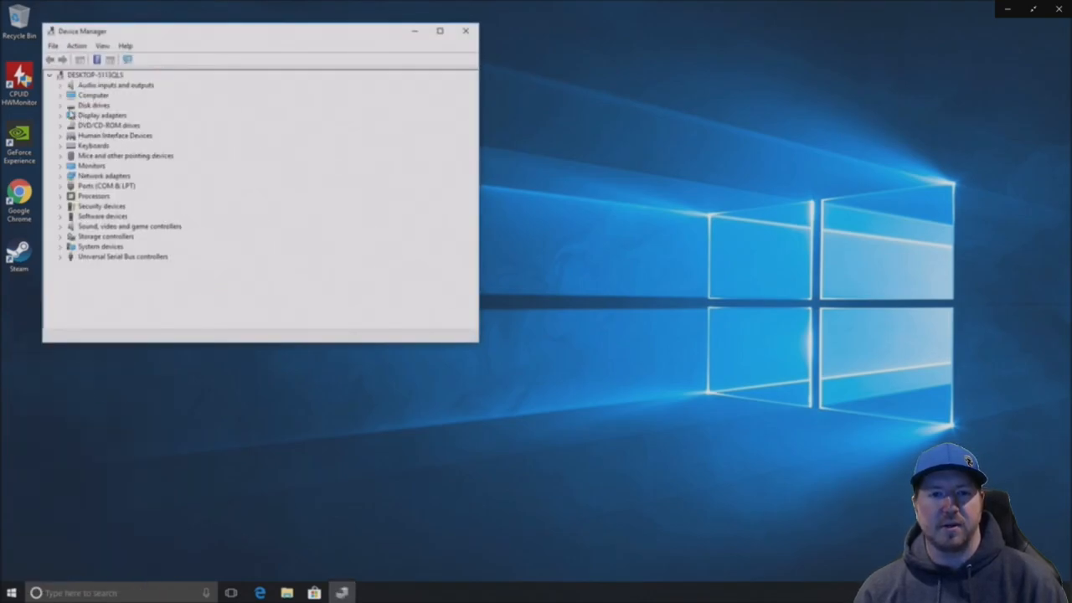
left_click(64, 106)
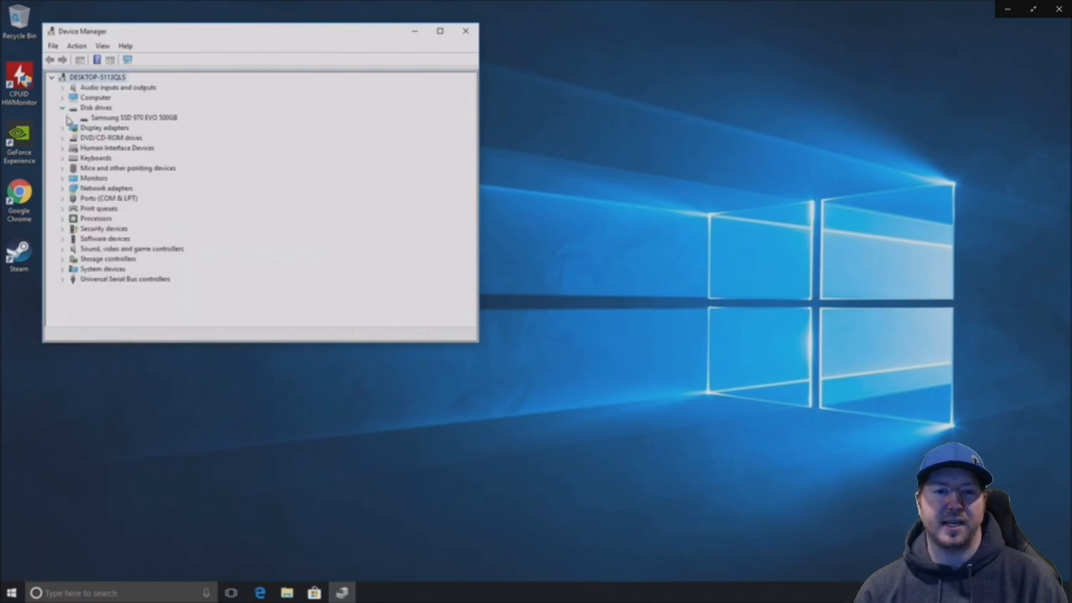
left_click(63, 127)
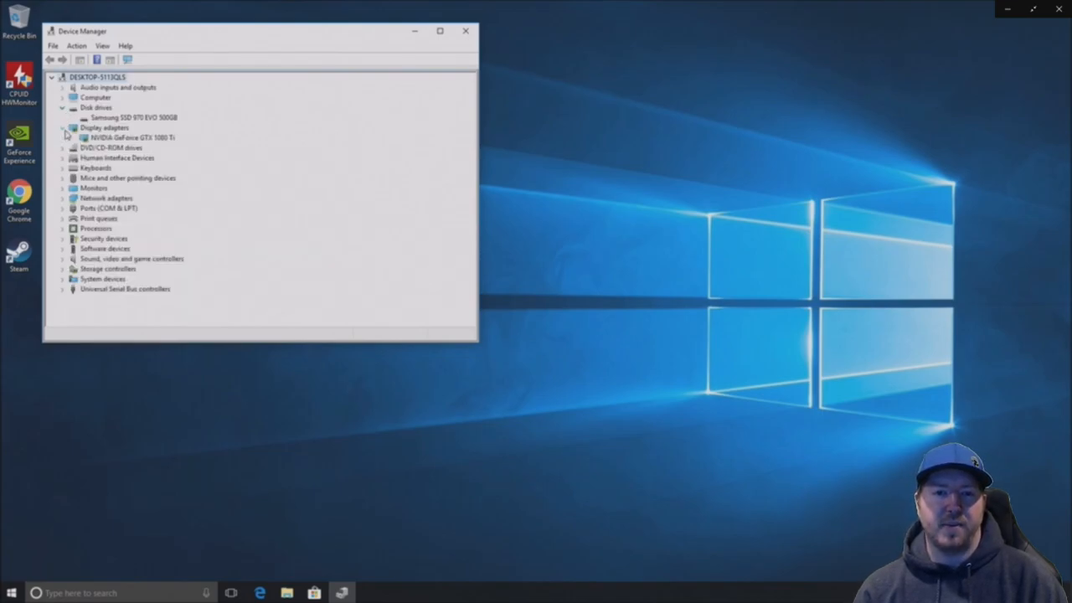
left_click(64, 127)
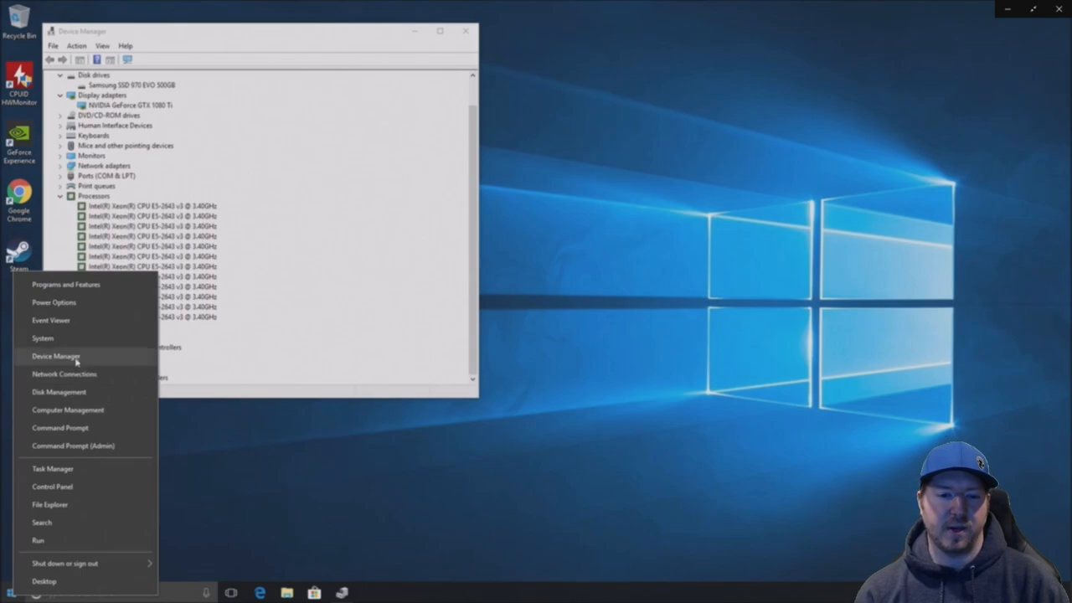
left_click(42, 337)
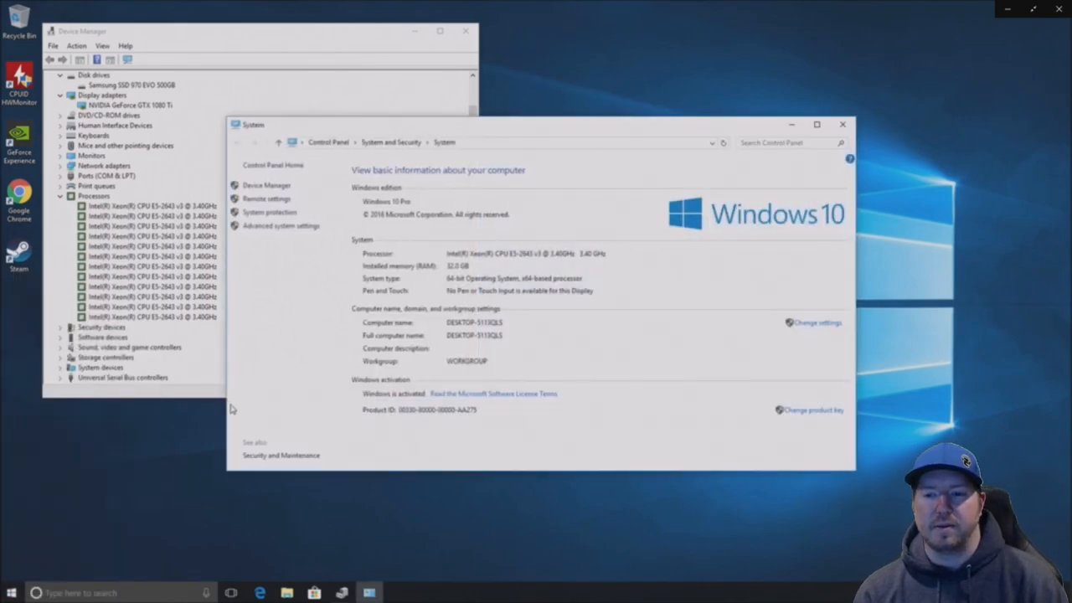
mouse_move(299, 208)
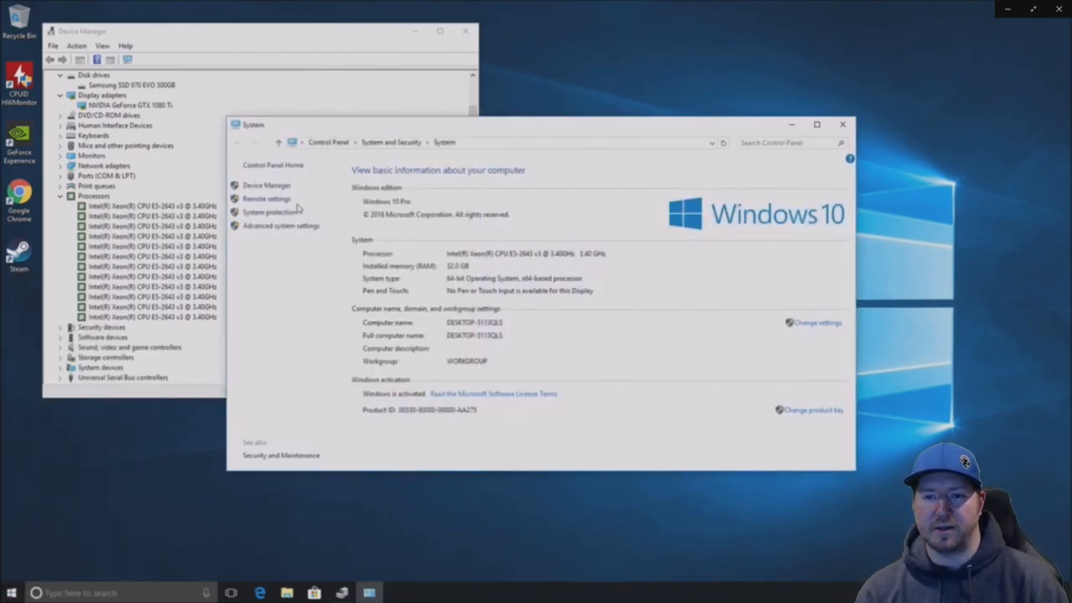